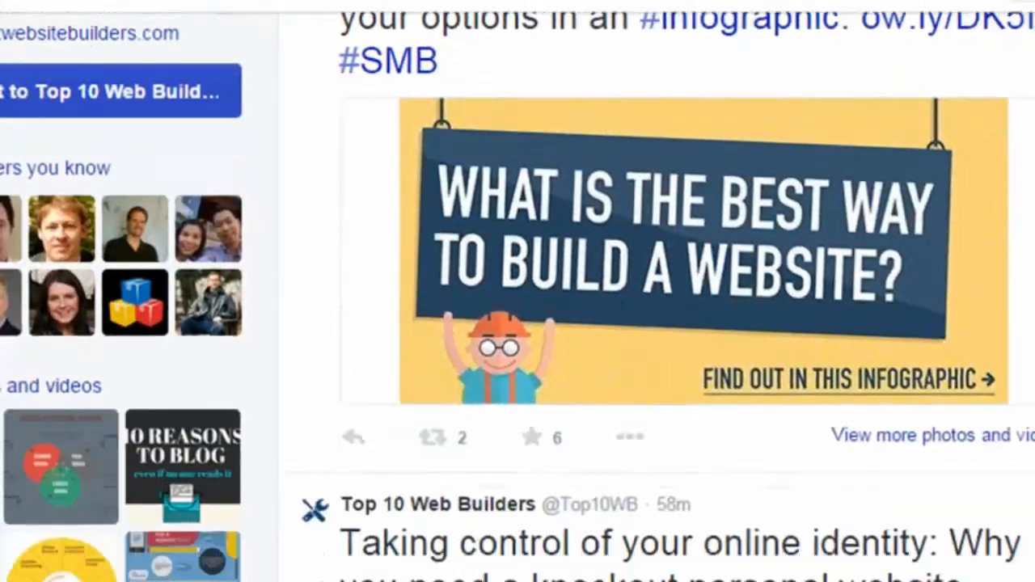
# Scroll down through the Twitter feed before moving to the website builders site.
pyautogui.scroll(-3)
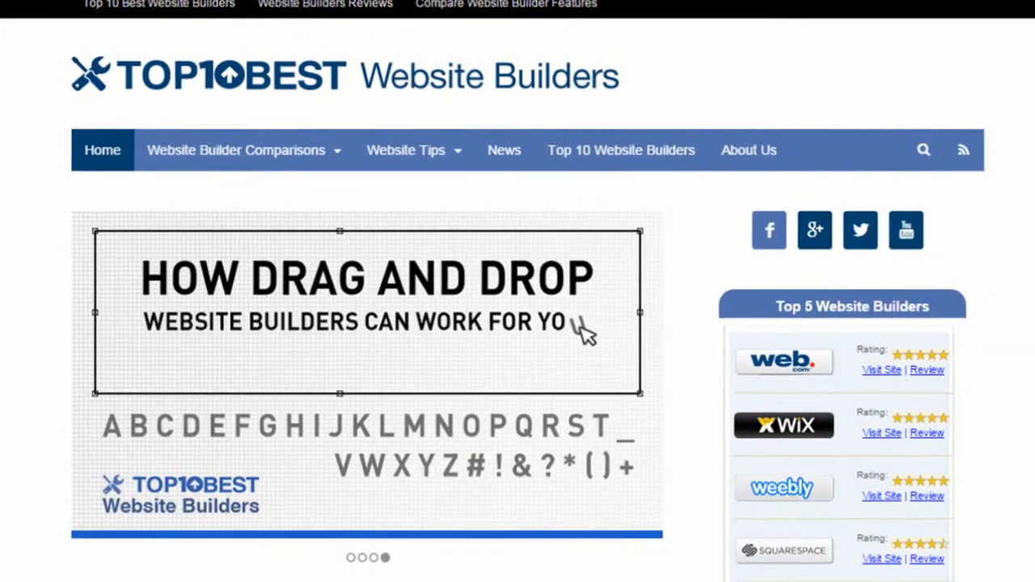
pyautogui.scroll(-3)
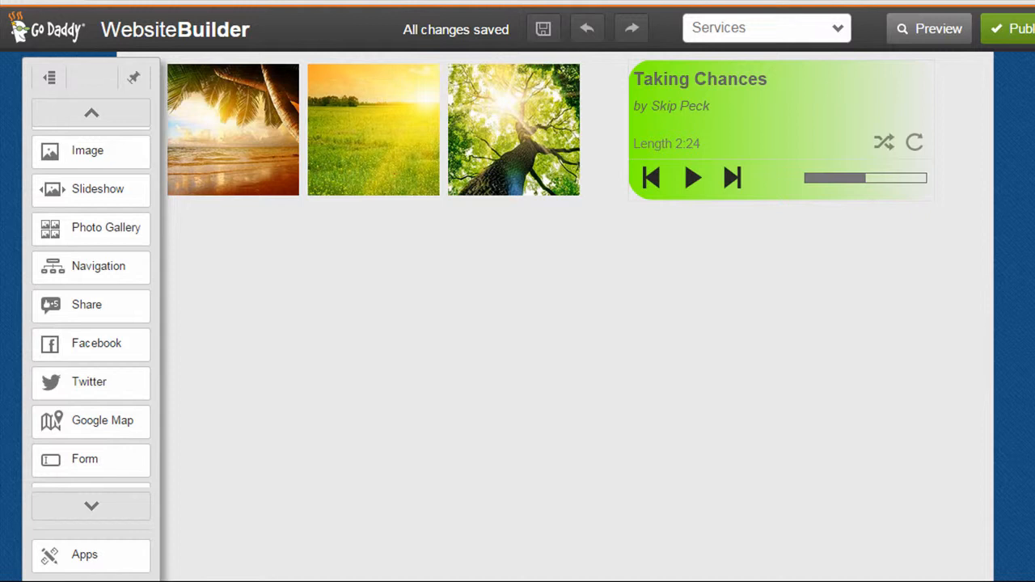
pyautogui.moveTo(809, 459)
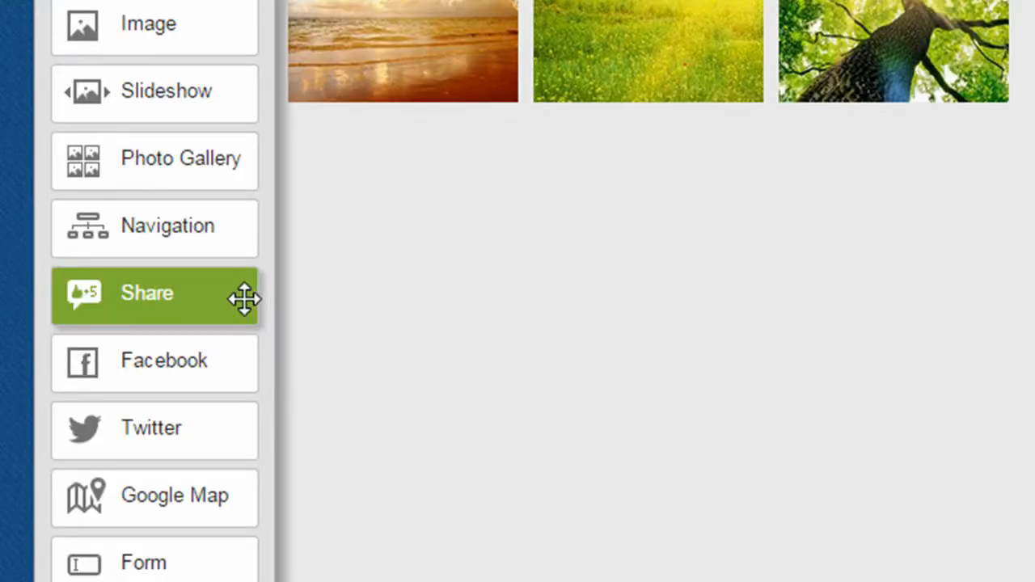
# Place a Share element below the photos and choose the icon-only button style.
pyautogui.moveTo(154, 292); pyautogui.dragTo(647, 210)
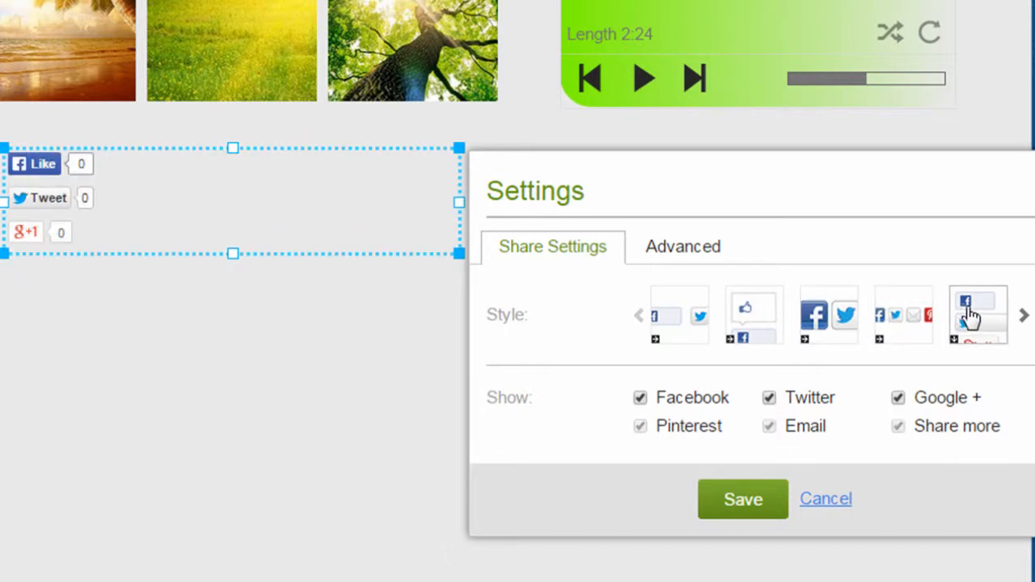
pyautogui.click(740, 498)
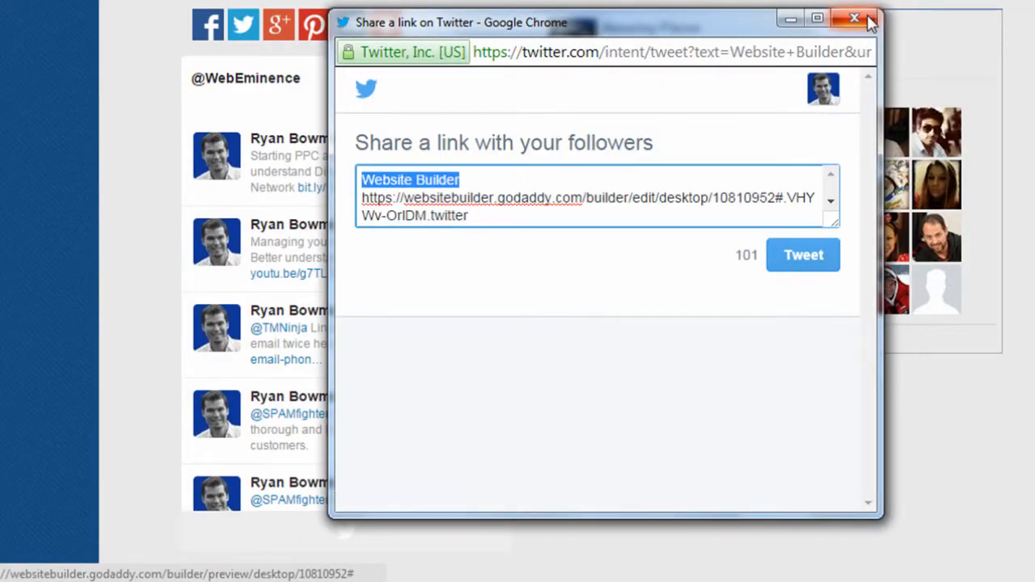
# Test the share buttons in preview, trying Tweet and the full sharing-services list.
pyautogui.click(854, 18)
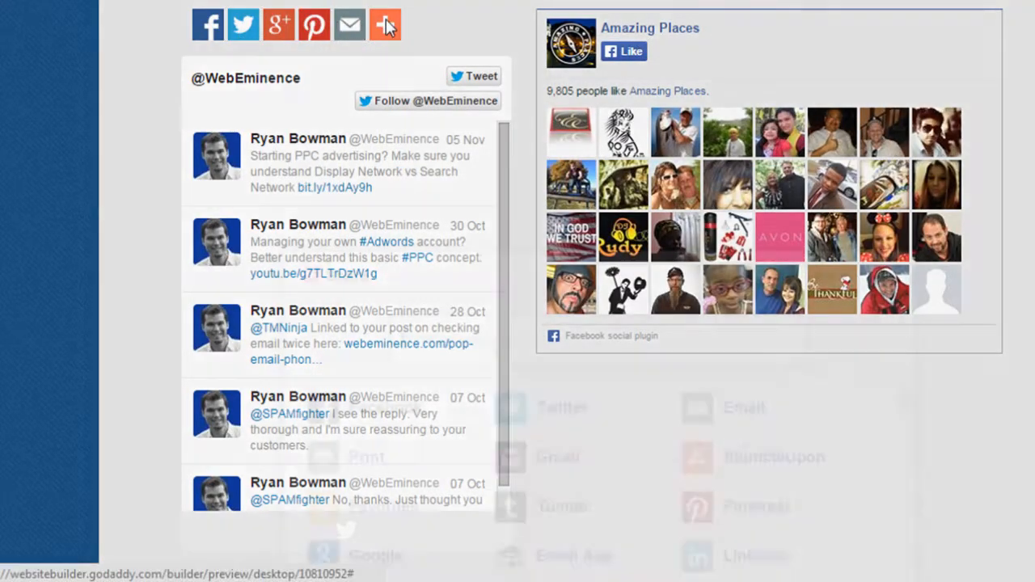
pyautogui.click(385, 25)
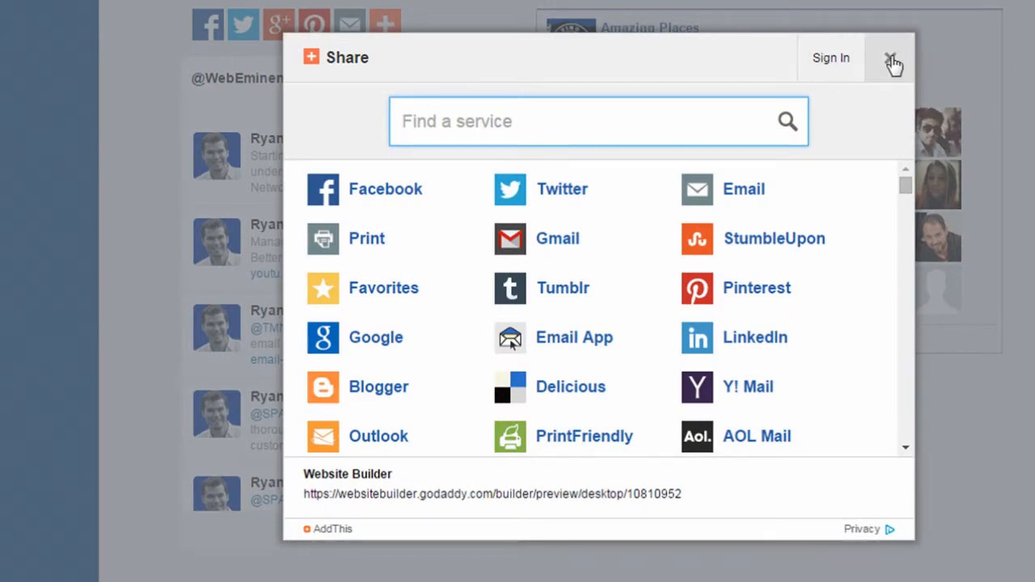
pyautogui.click(892, 59)
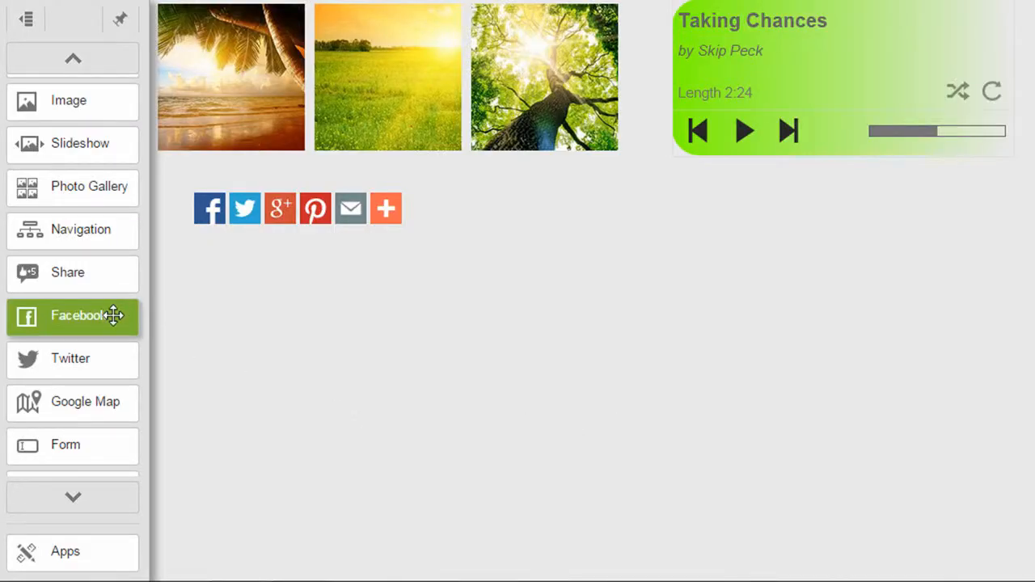
# Place a Facebook page plugin beside the share buttons and enlarge it.
pyautogui.click(71, 315)
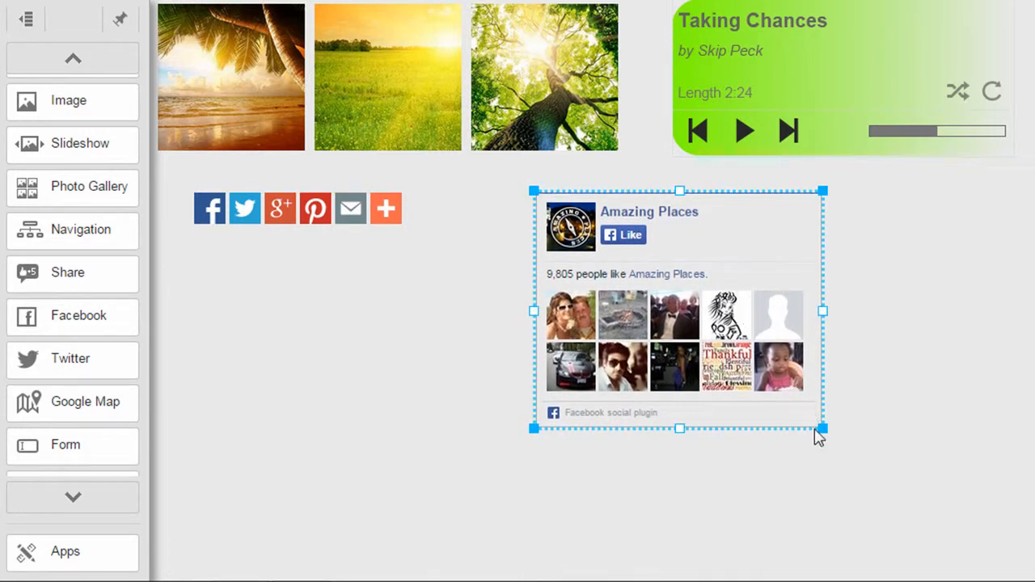
pyautogui.moveTo(821, 428); pyautogui.dragTo(915, 488)
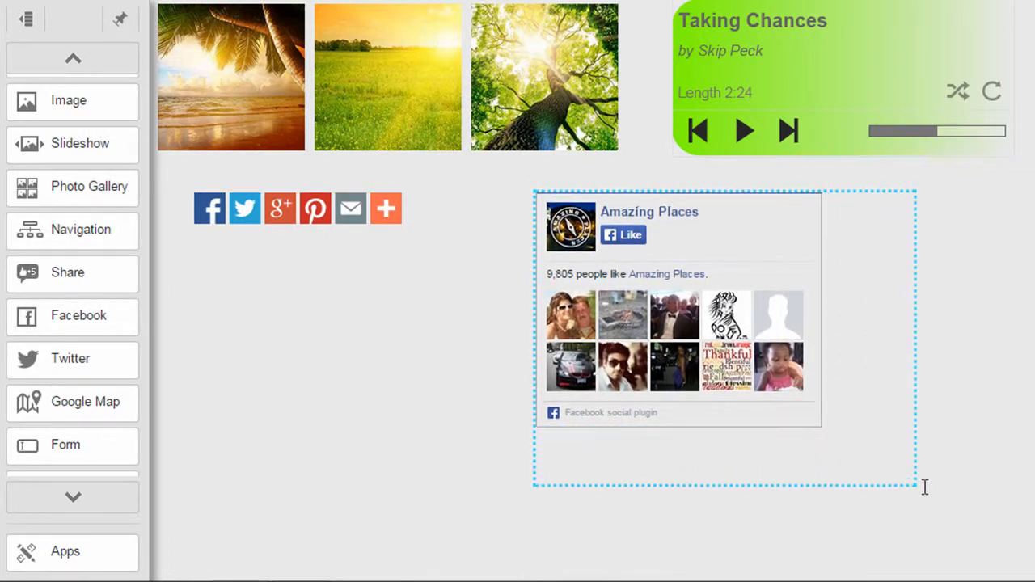
pyautogui.moveTo(915, 485); pyautogui.dragTo(1000, 534)
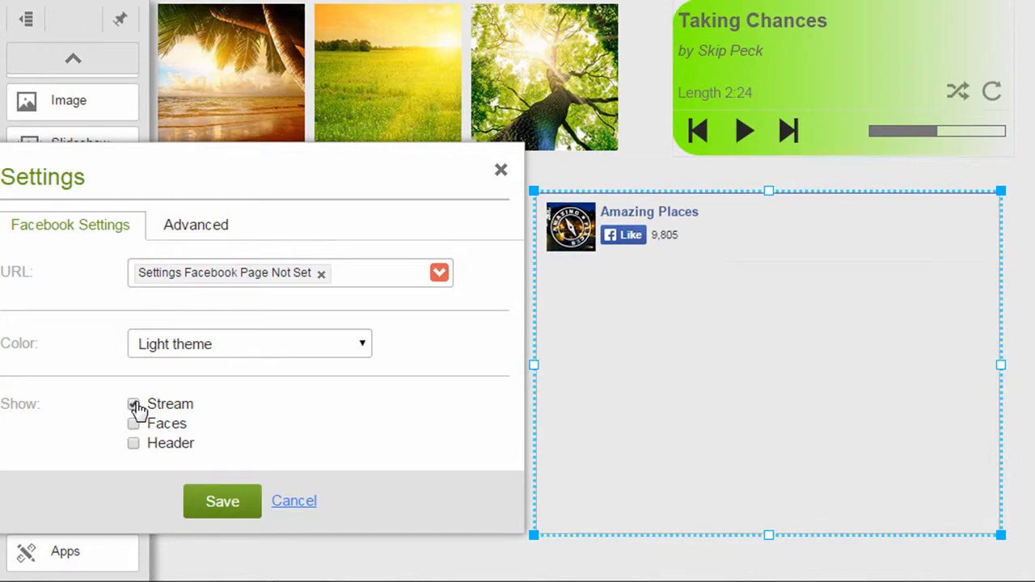
# Set the Facebook plugin to hide the Stream and show Faces.
pyautogui.click(132, 405)
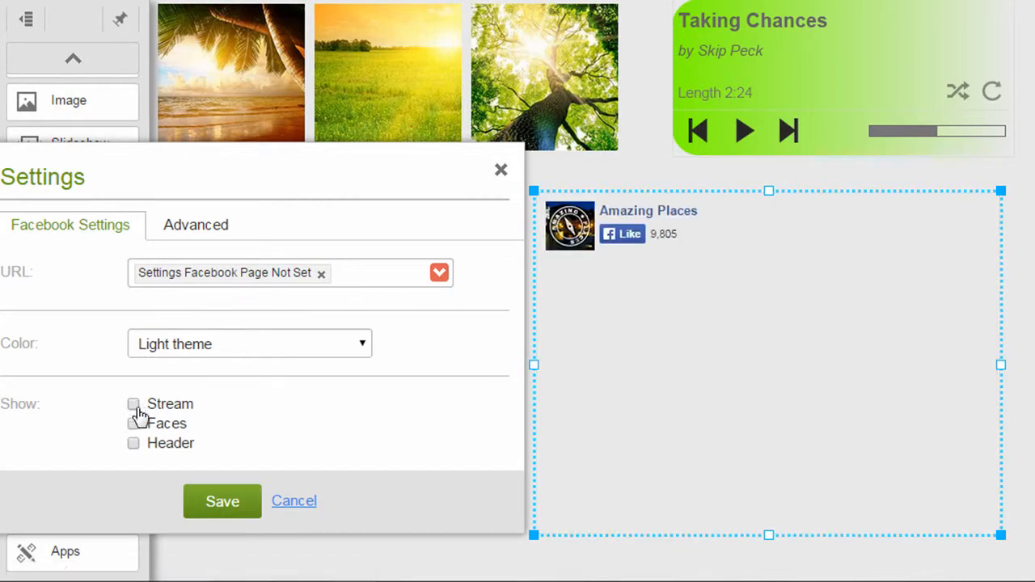
pyautogui.click(132, 424)
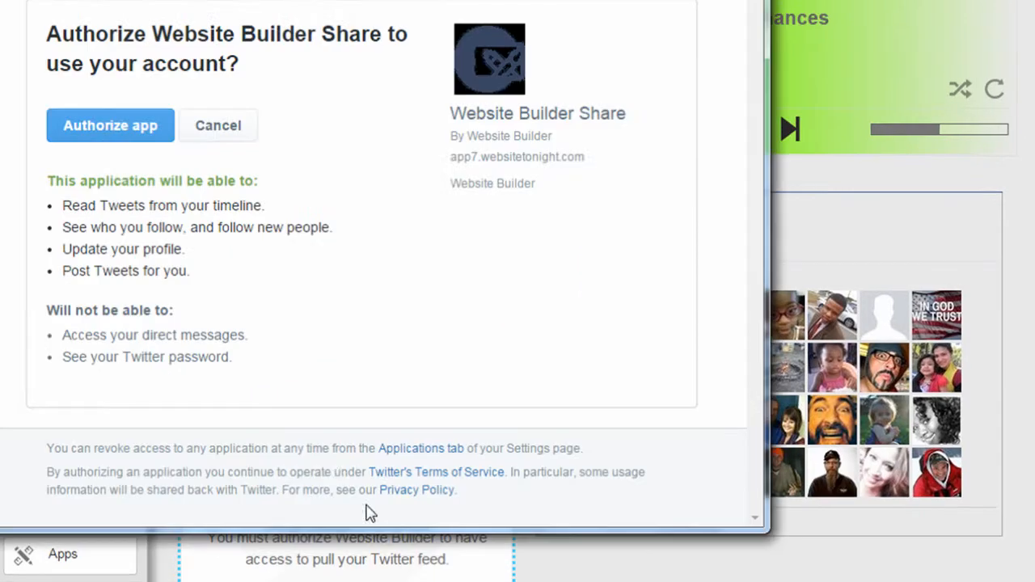
pyautogui.click(110, 127)
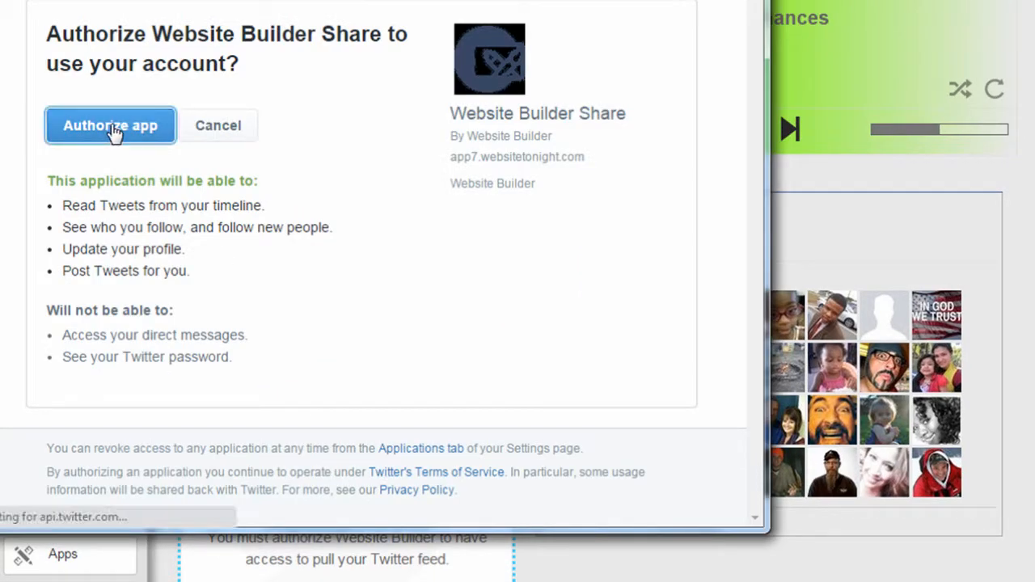
pyautogui.click(110, 126)
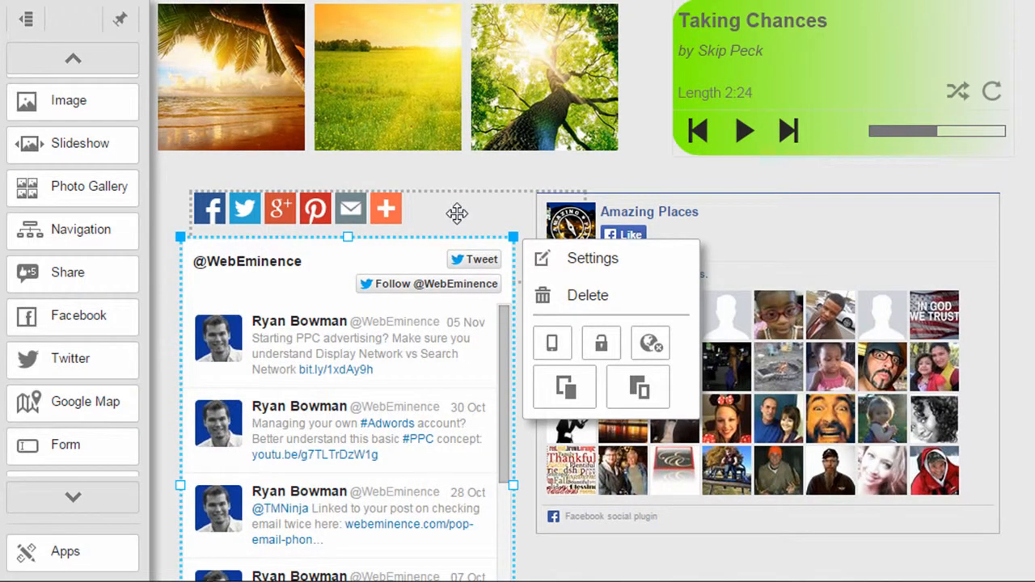
pyautogui.moveTo(499, 220)
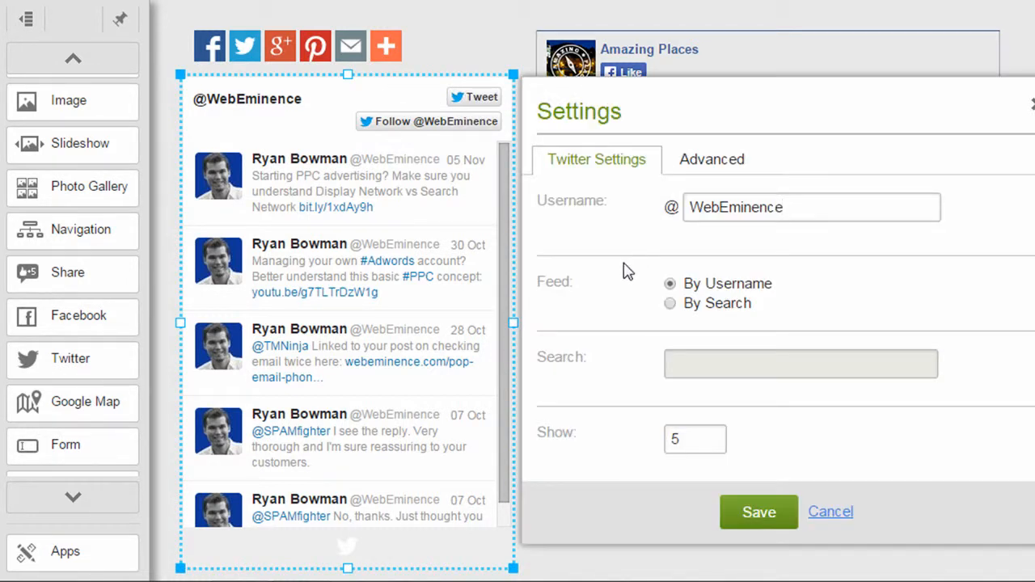
pyautogui.moveTo(653, 297)
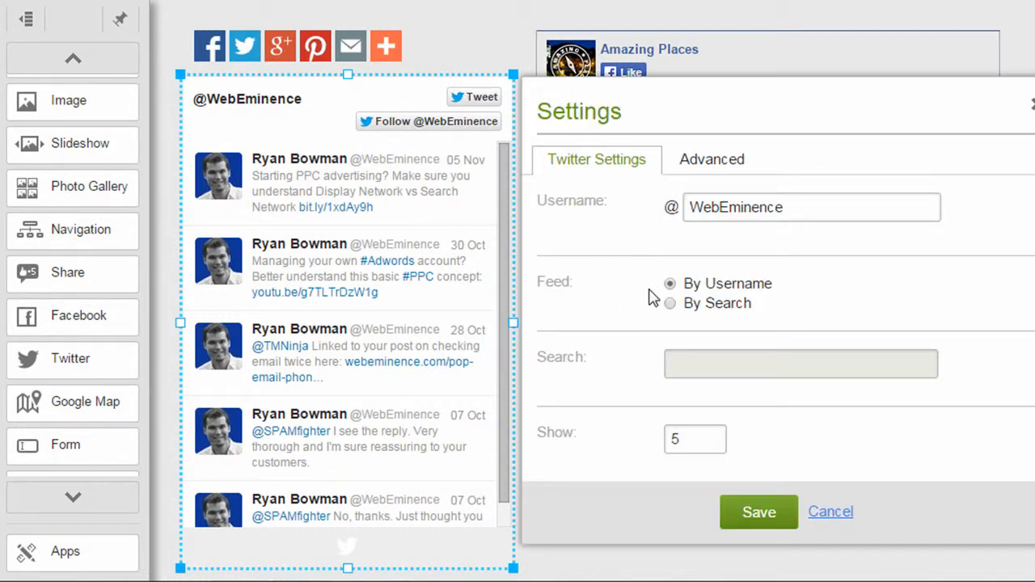
pyautogui.moveTo(669, 304)
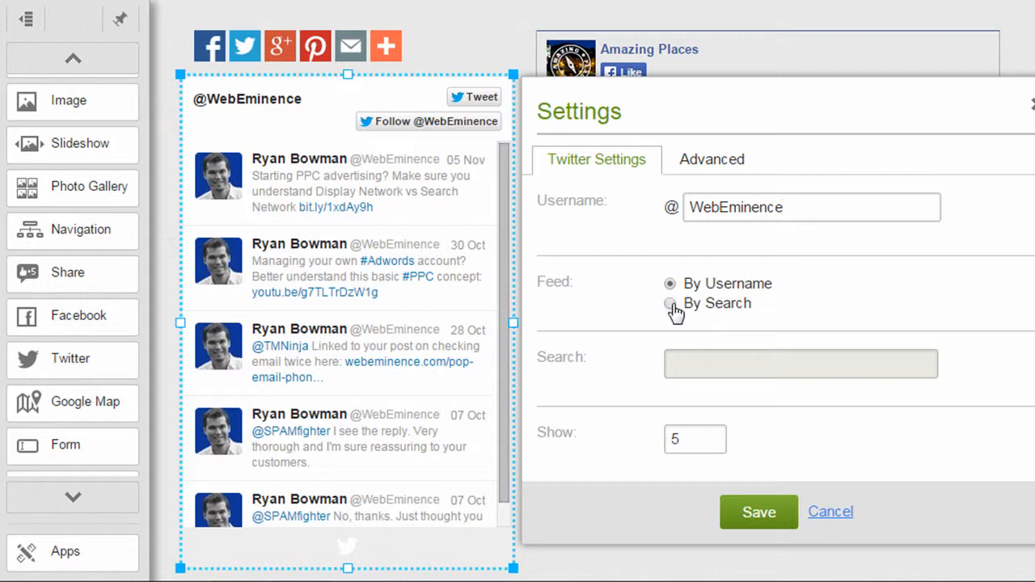
pyautogui.moveTo(629, 303)
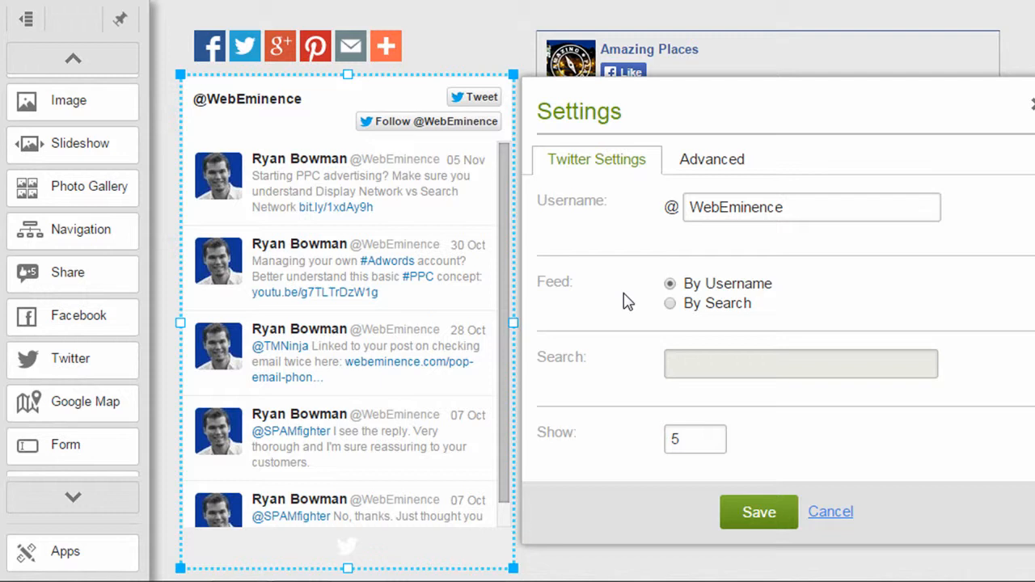